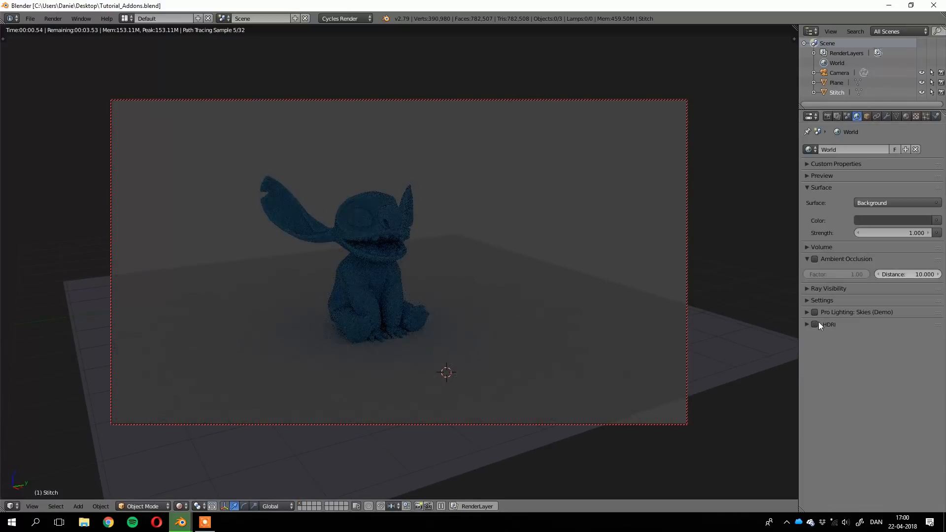
# - Enable Gaffer HDRI lighting, switch to the residenz HDRI, then rotate and warm it
pyautogui.click(815, 324)
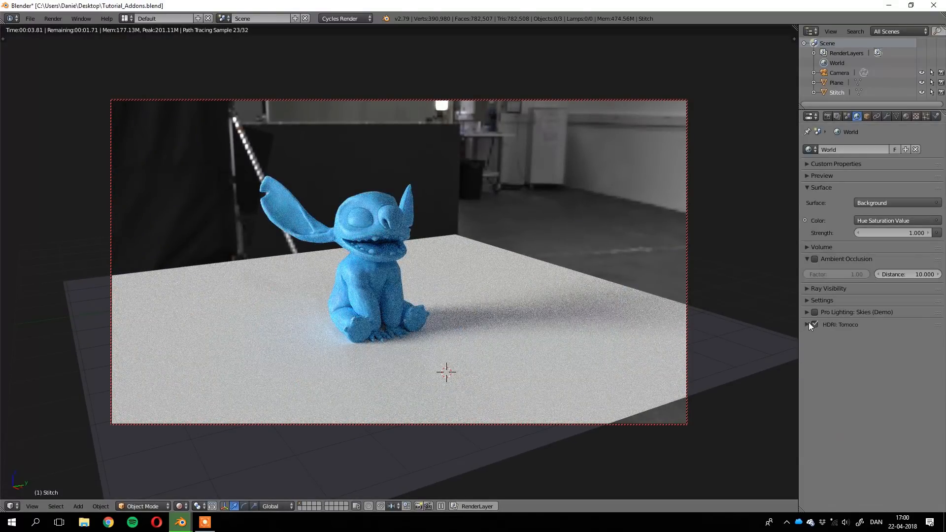
pyautogui.click(815, 325)
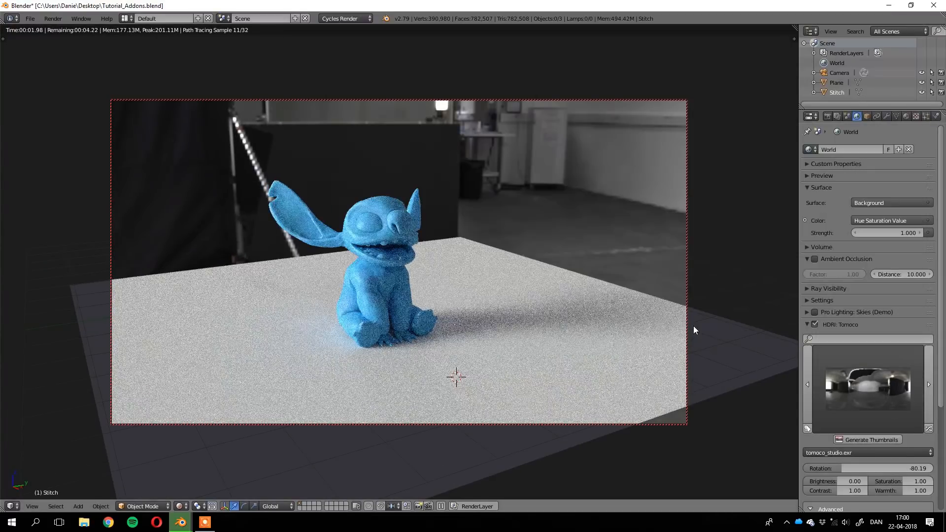
pyautogui.click(866, 387)
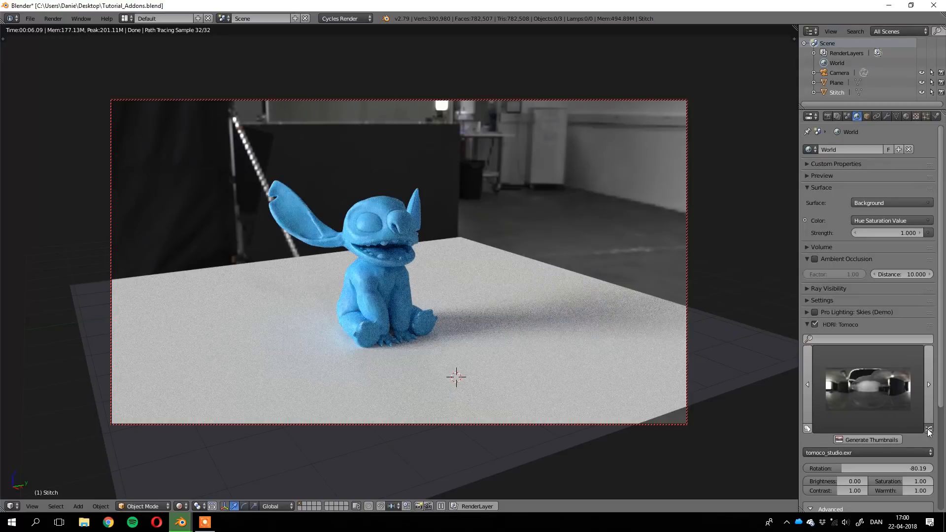
pyautogui.click(929, 385)
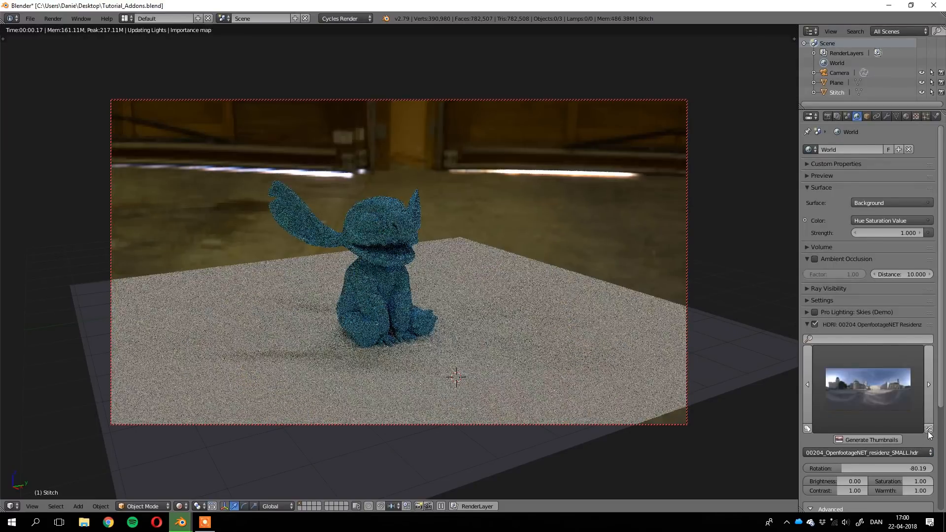
pyautogui.moveTo(888, 468); pyautogui.dragTo(896, 469)
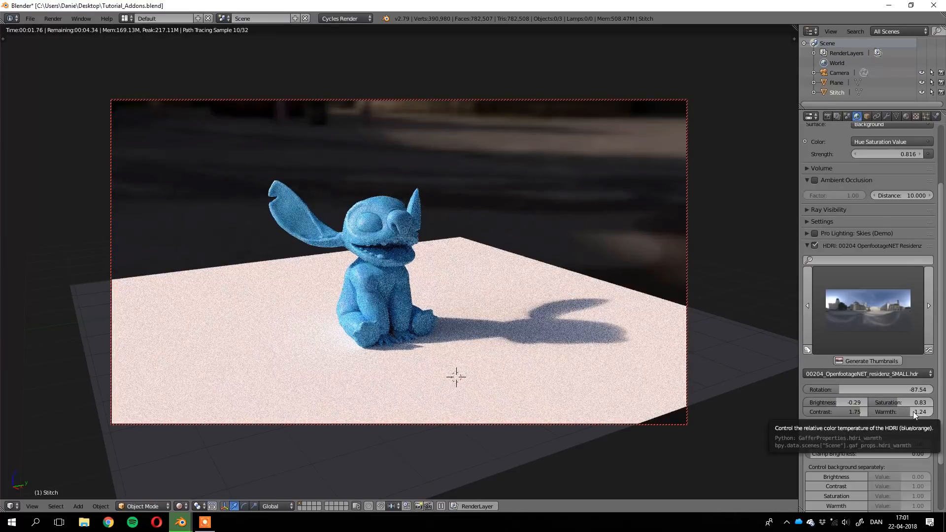
pyautogui.moveTo(917, 411); pyautogui.dragTo(896, 411)
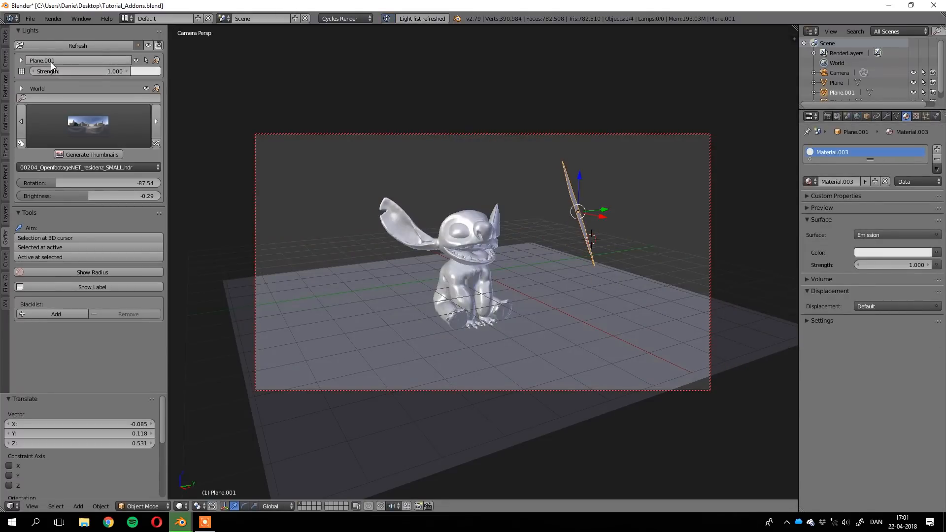
# - Rename the plane light to EmissionPlane001 and open its colour swatch
pyautogui.write('EmissionPlane001')
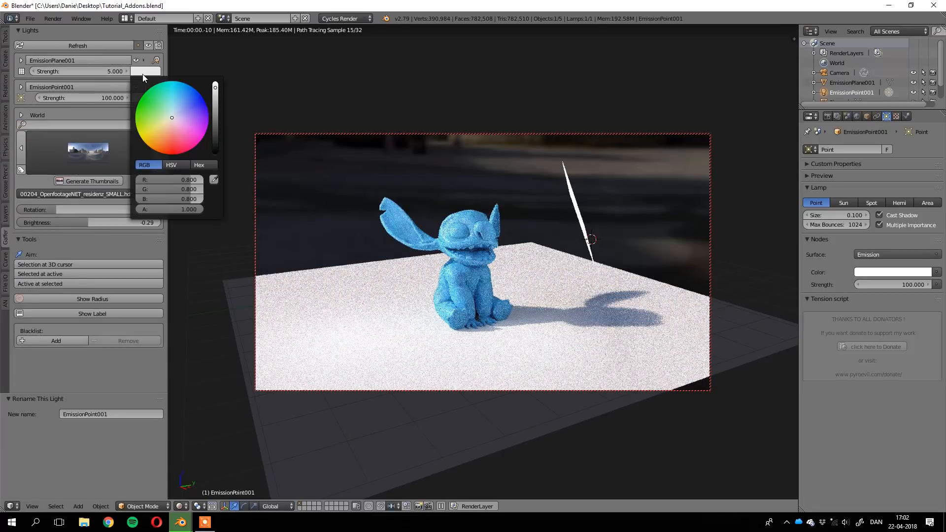
pyautogui.click(163, 130)
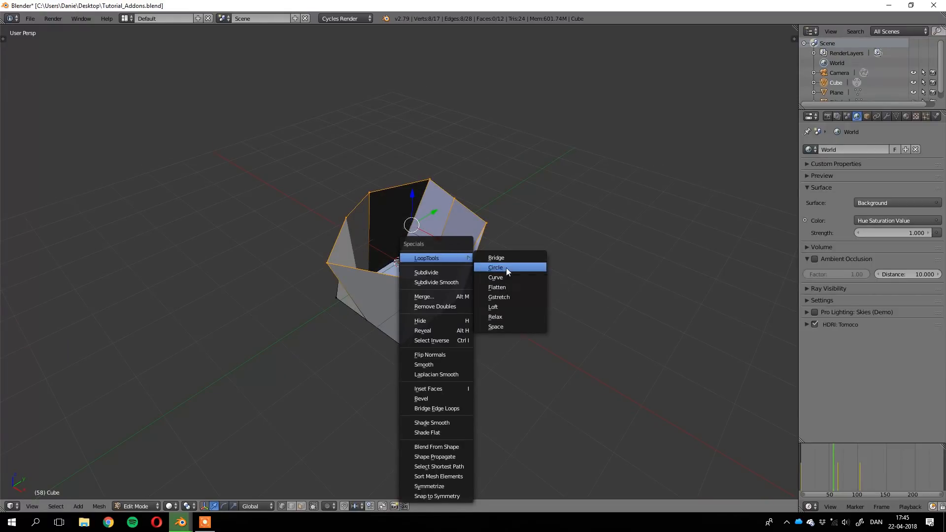
# - Apply LoopTools Circle to the cube's selected edge loop
pyautogui.click(495, 267)
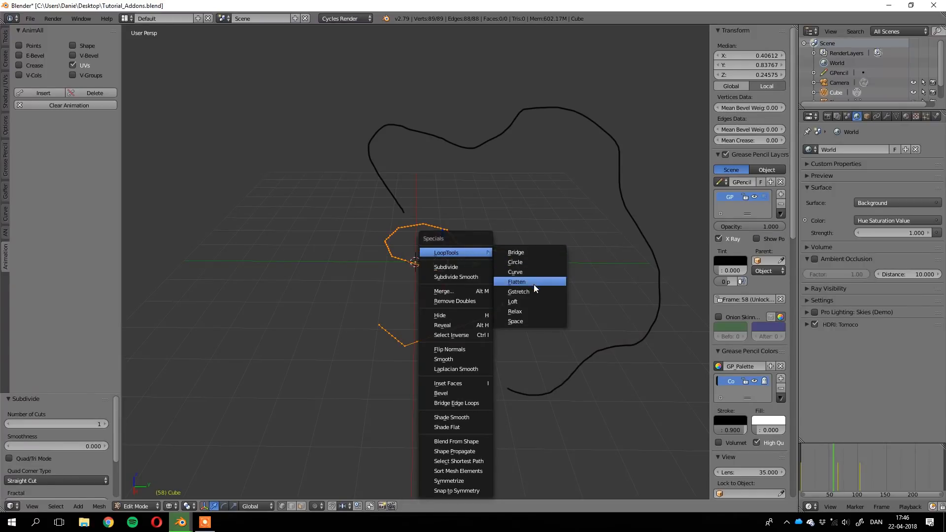
# - Flatten the selected edge loop with LoopTools and show LoopTools operations for the cube
pyautogui.click(518, 292)
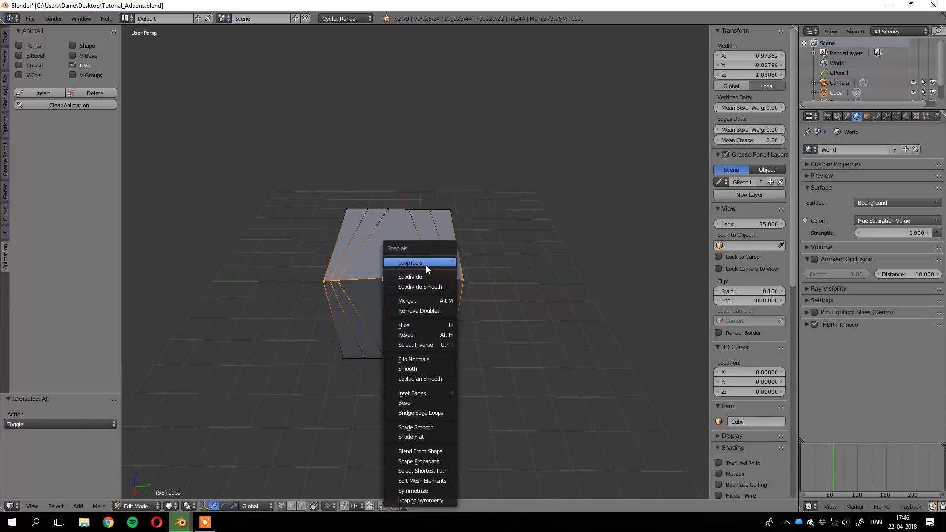
pyautogui.click(411, 261)
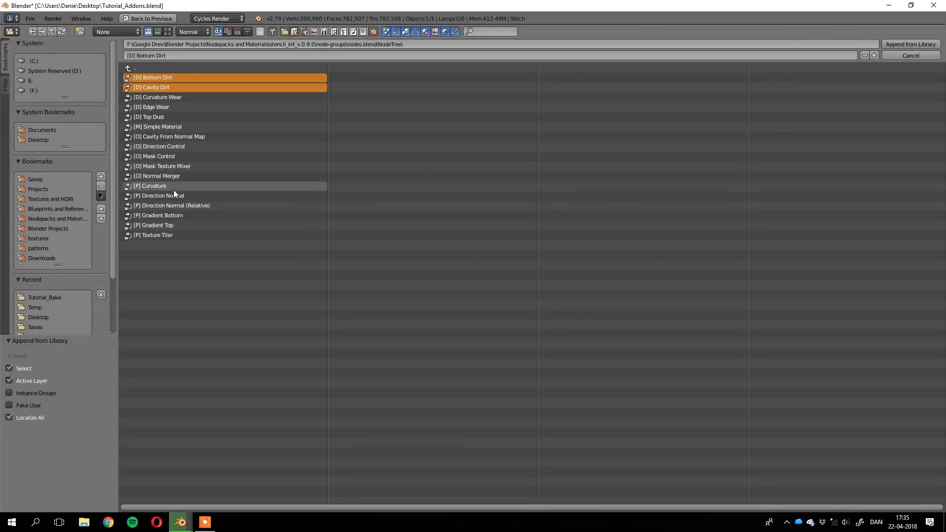
# - Append the Bottom Dirt and Cavity Dirt node groups, then browse the stencil_kit textures folder
pyautogui.click(911, 44)
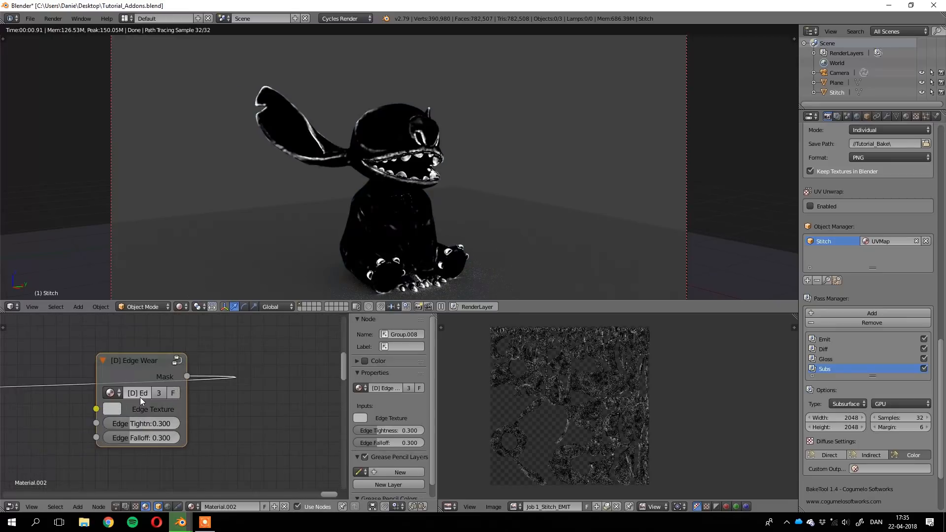
pyautogui.moveTo(169, 423); pyautogui.dragTo(121, 423)
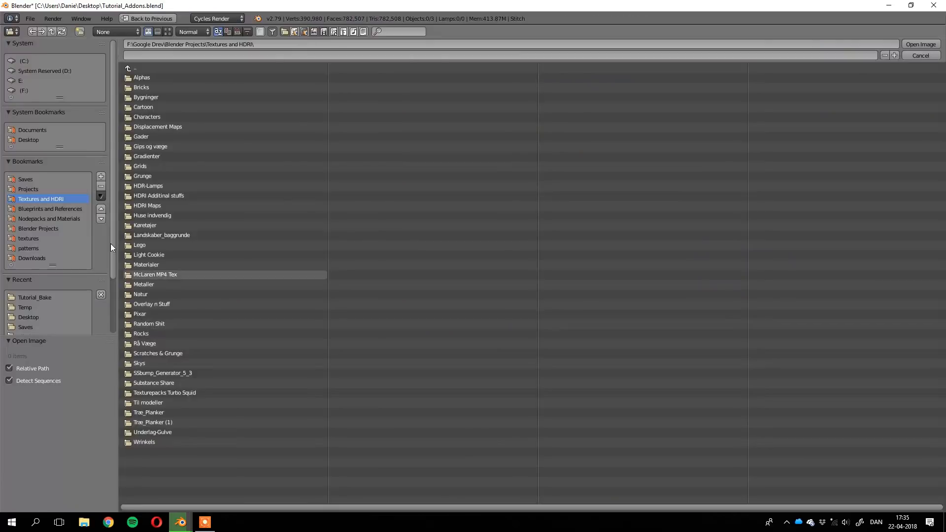
pyautogui.click(29, 238)
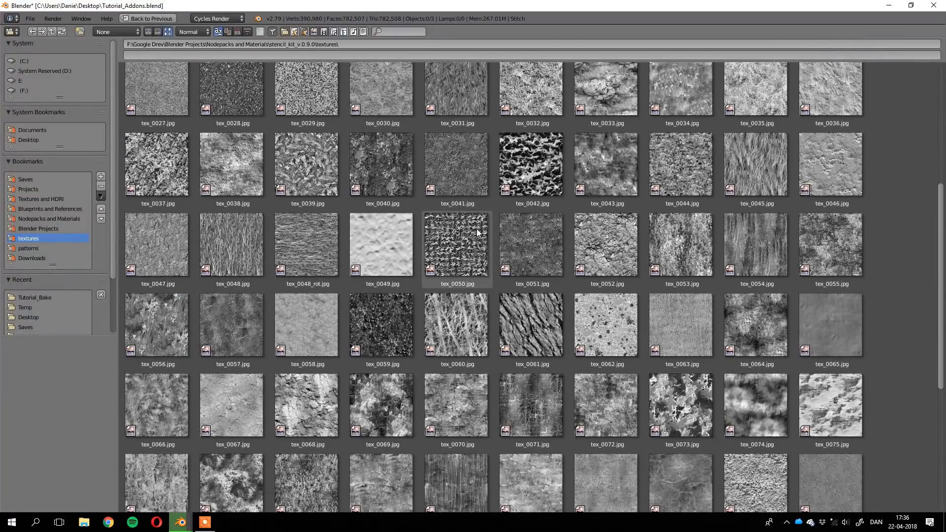